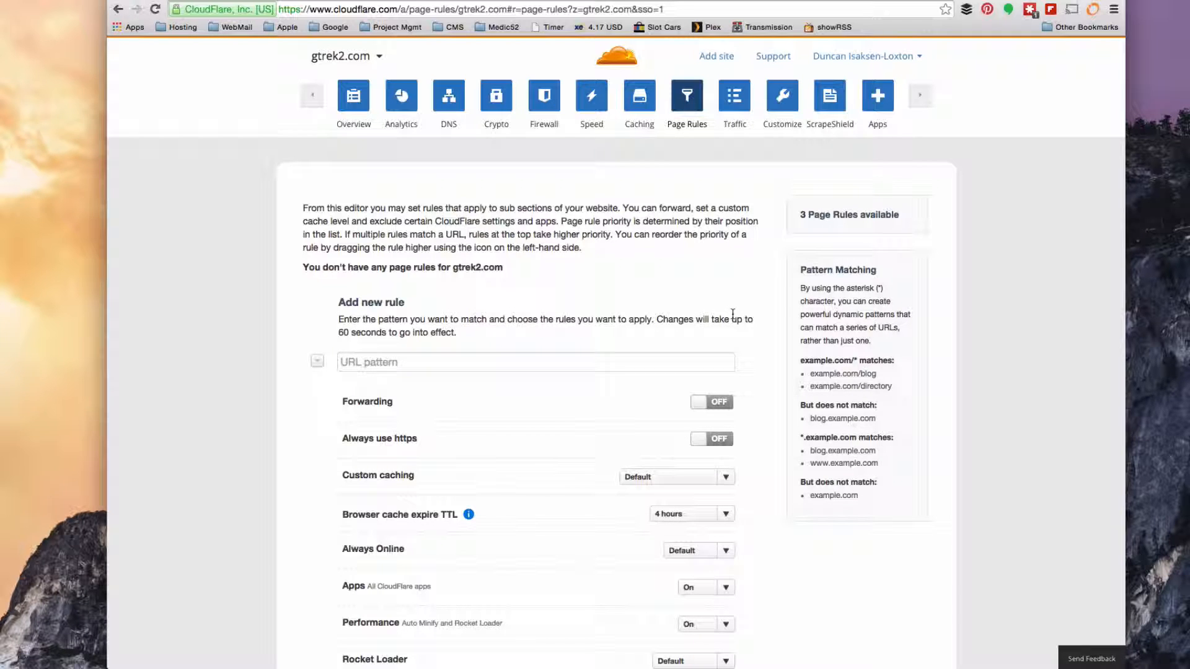
{"action": "mouse_move", "coordinate": [347, 170]}
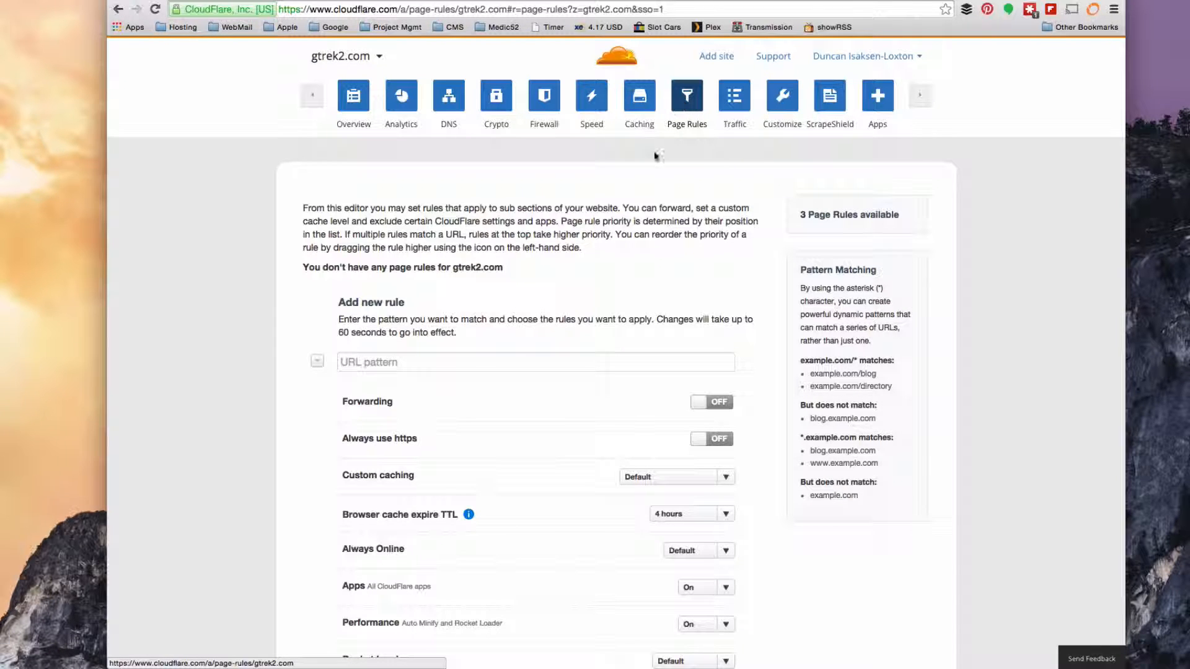
Step: Set the rule's URL pattern to gtrek2.com/wp-login.* and scroll to its security settings
{"action": "type", "text": "gtrek2.com/wp-login.*"}
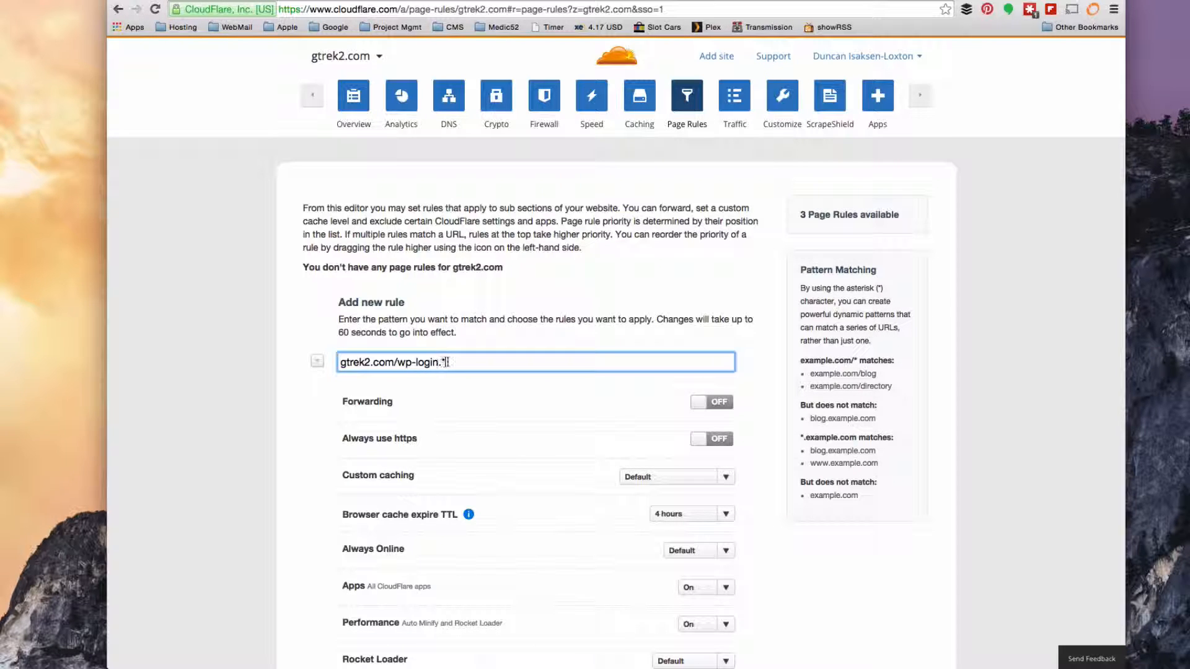
{"action": "scroll", "scroll_direction": "down", "scroll_amount": 3}
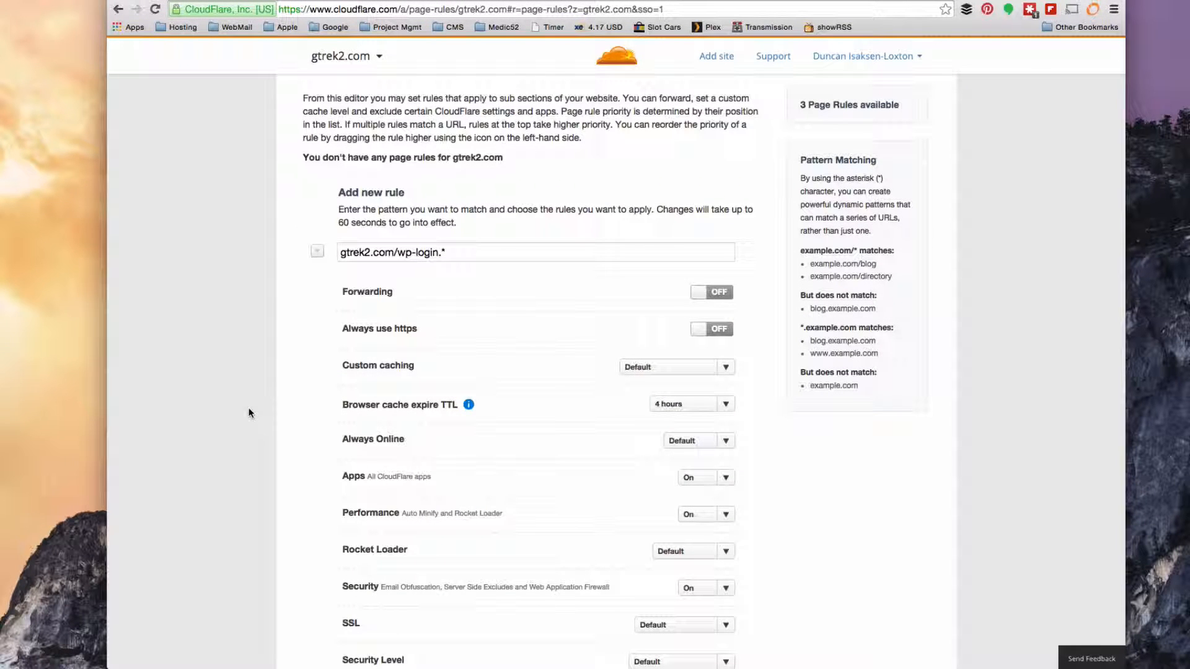
{"action": "scroll", "scroll_direction": "down", "scroll_amount": 3}
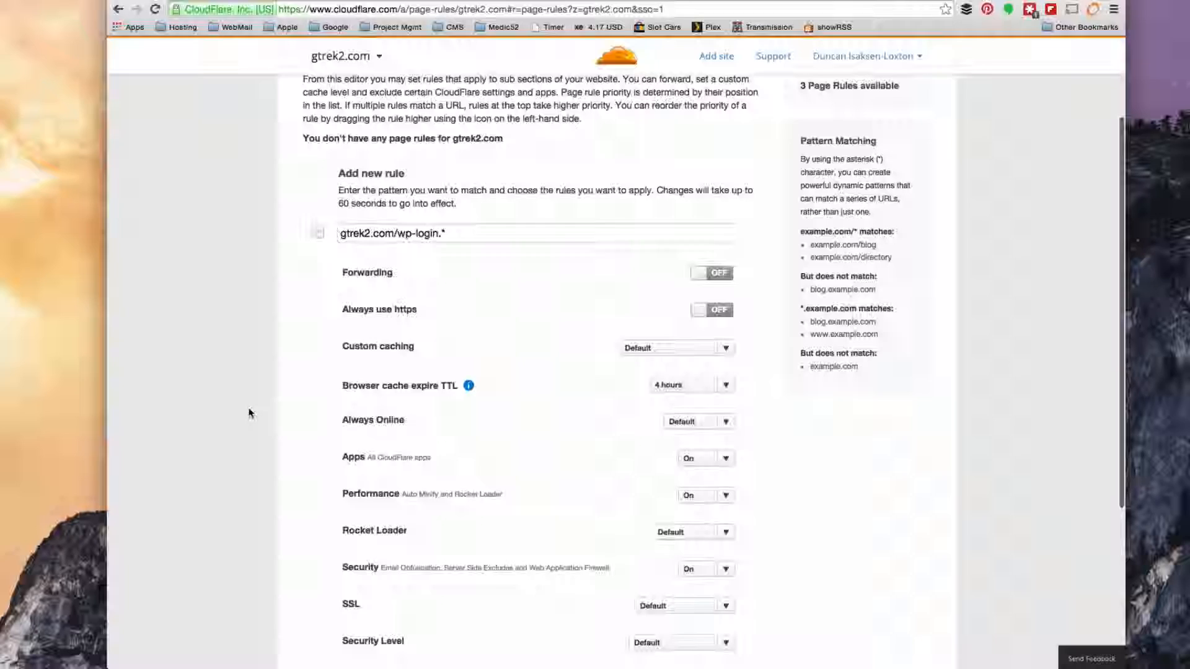
{"action": "scroll", "scroll_direction": "down", "scroll_amount": 3}
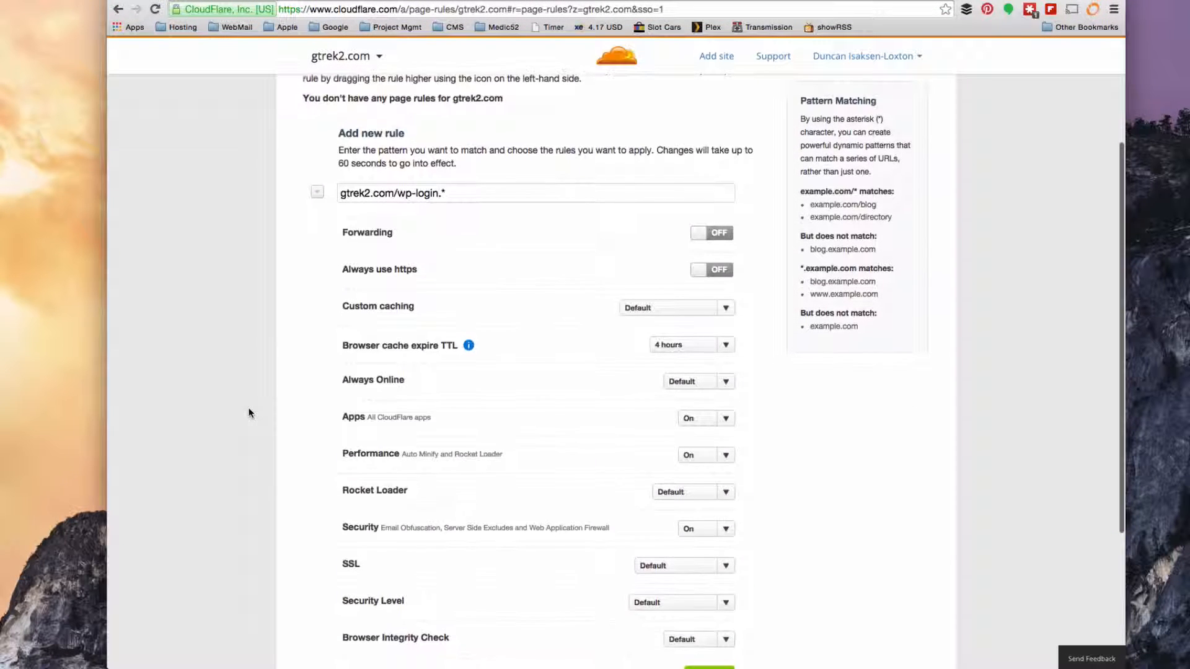
{"action": "scroll", "scroll_direction": "down", "scroll_amount": 3}
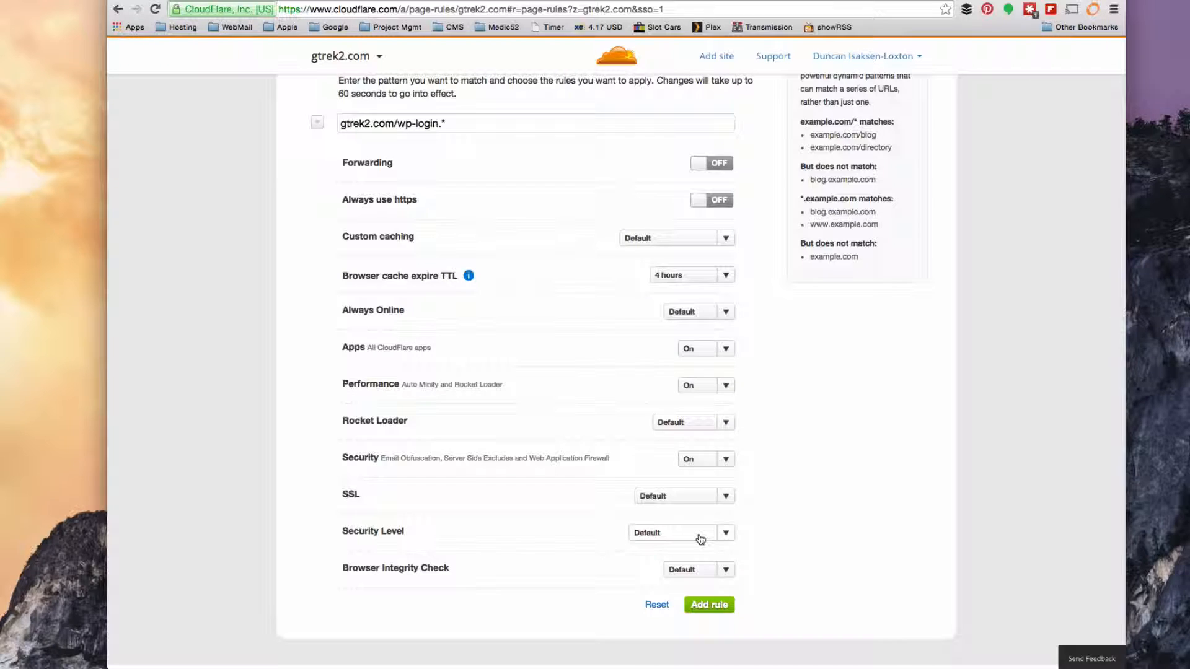
Step: Set Security Level to I'm Under Attack, Browser Integrity Check On, keeping Security On
{"action": "left_click", "coordinate": [680, 532]}
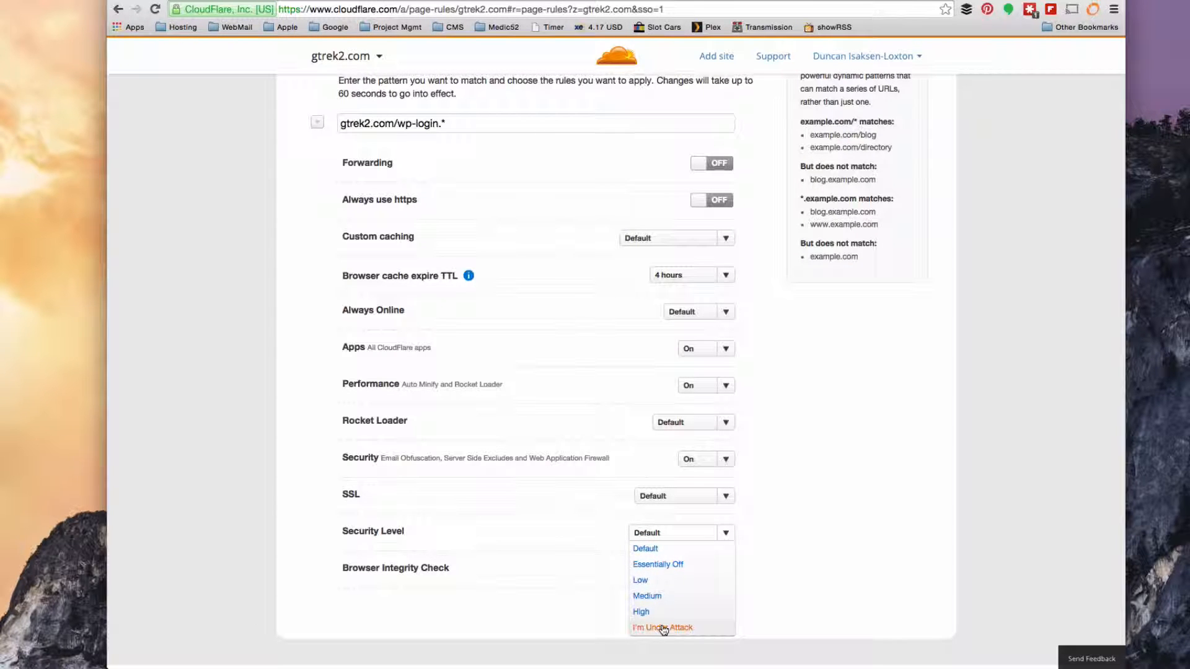
{"action": "left_click", "coordinate": [662, 628]}
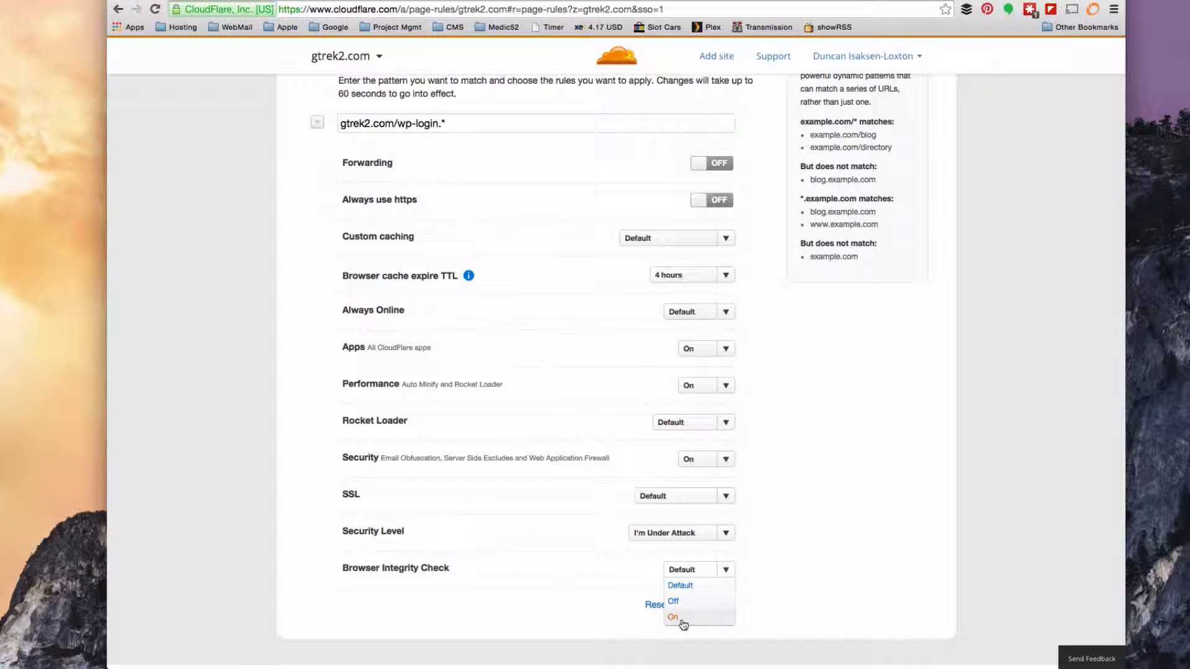
{"action": "left_click", "coordinate": [672, 617]}
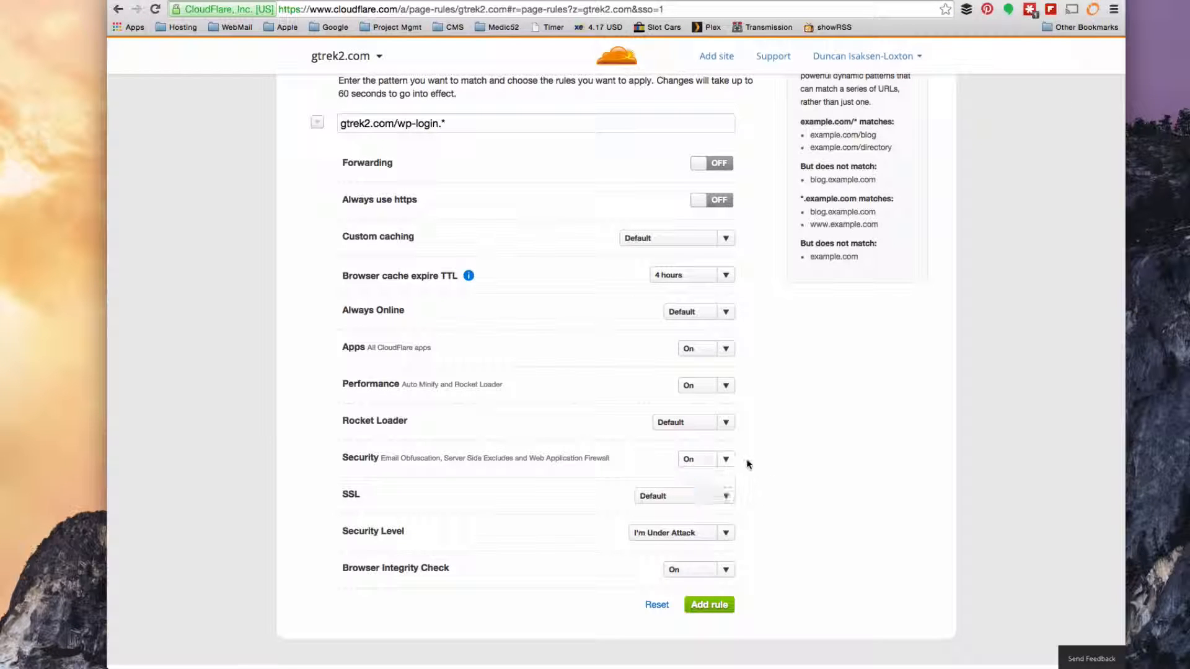
{"action": "left_click", "coordinate": [725, 458]}
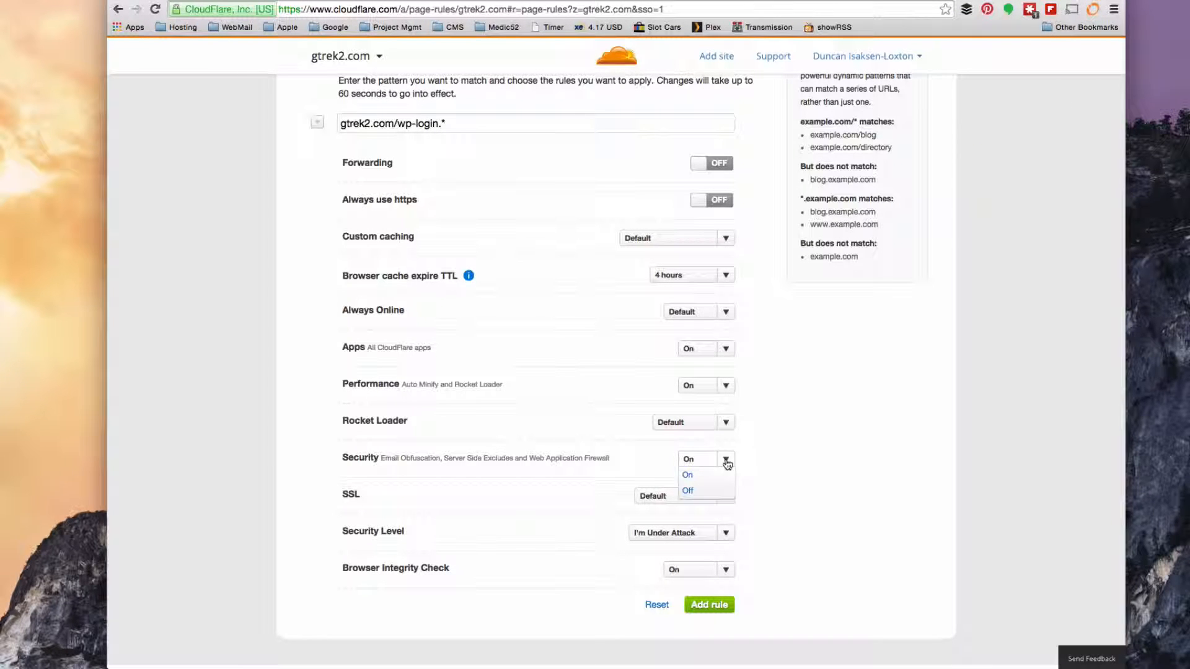
{"action": "left_click", "coordinate": [688, 475]}
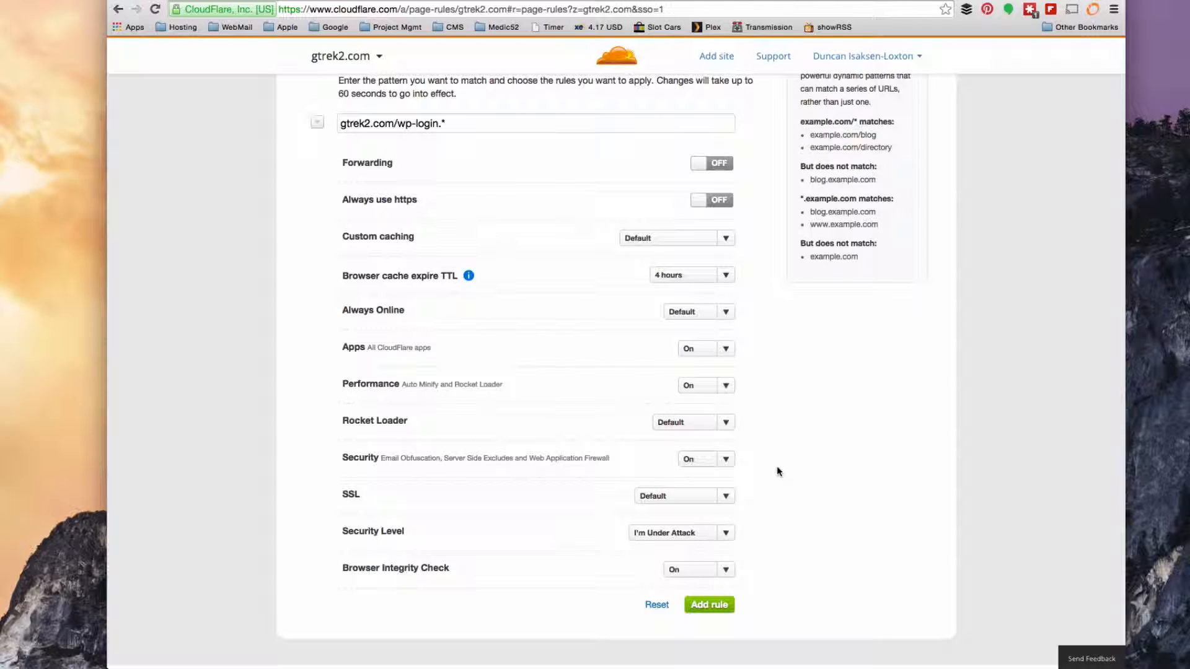
{"action": "mouse_move", "coordinate": [383, 401]}
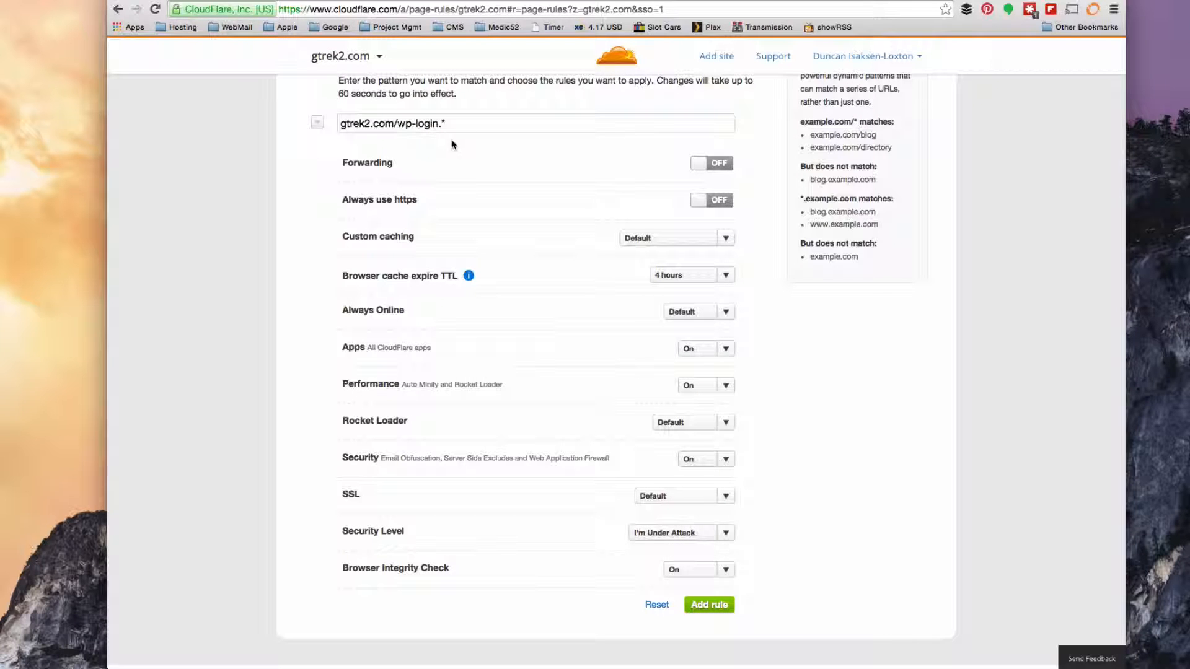
Step: Add the wp-login.* rule and expand it to review its I'm Under Attack Security Level
{"action": "left_click", "coordinate": [708, 605]}
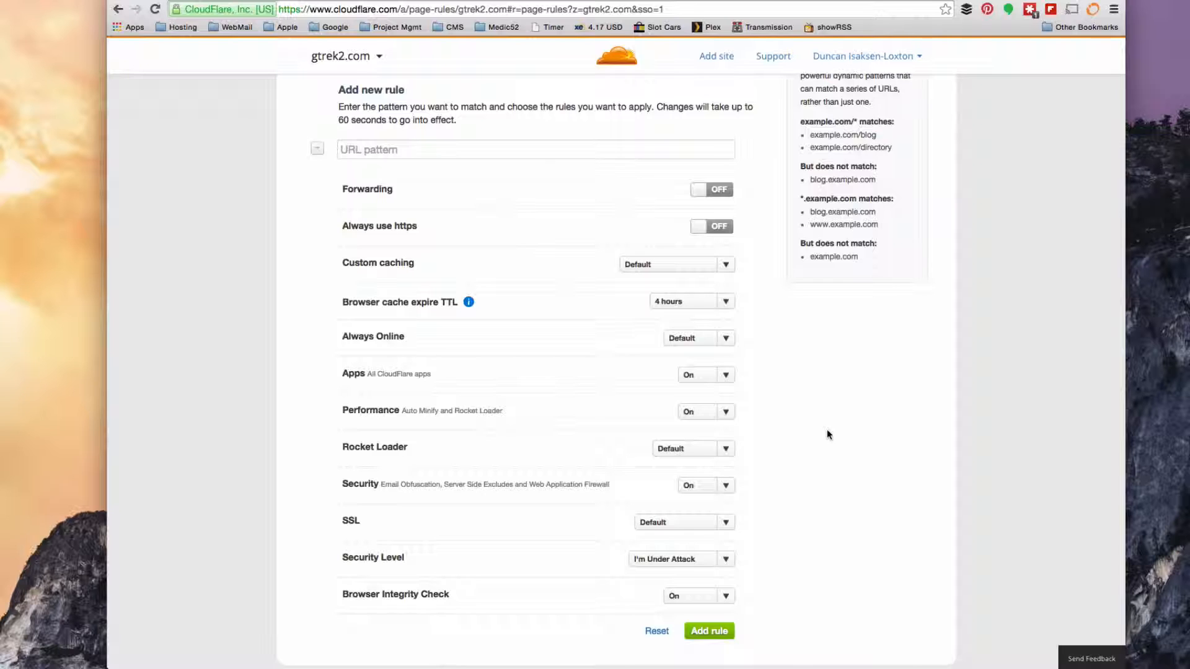
{"action": "left_click", "coordinate": [707, 631]}
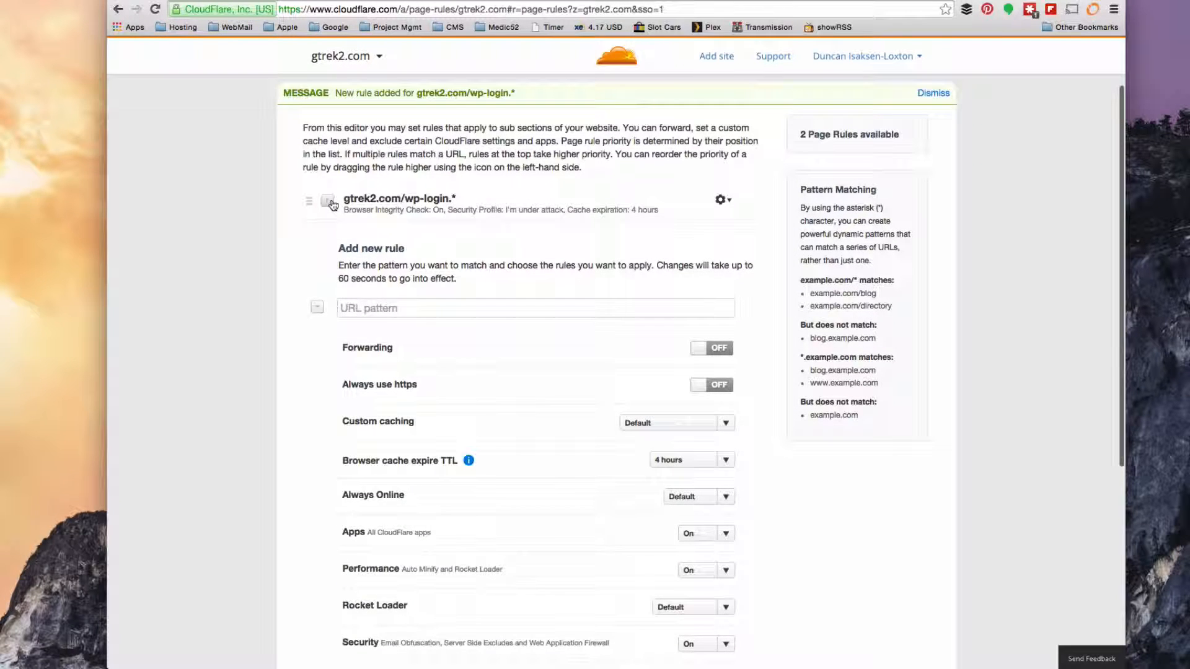
{"action": "left_click", "coordinate": [328, 200]}
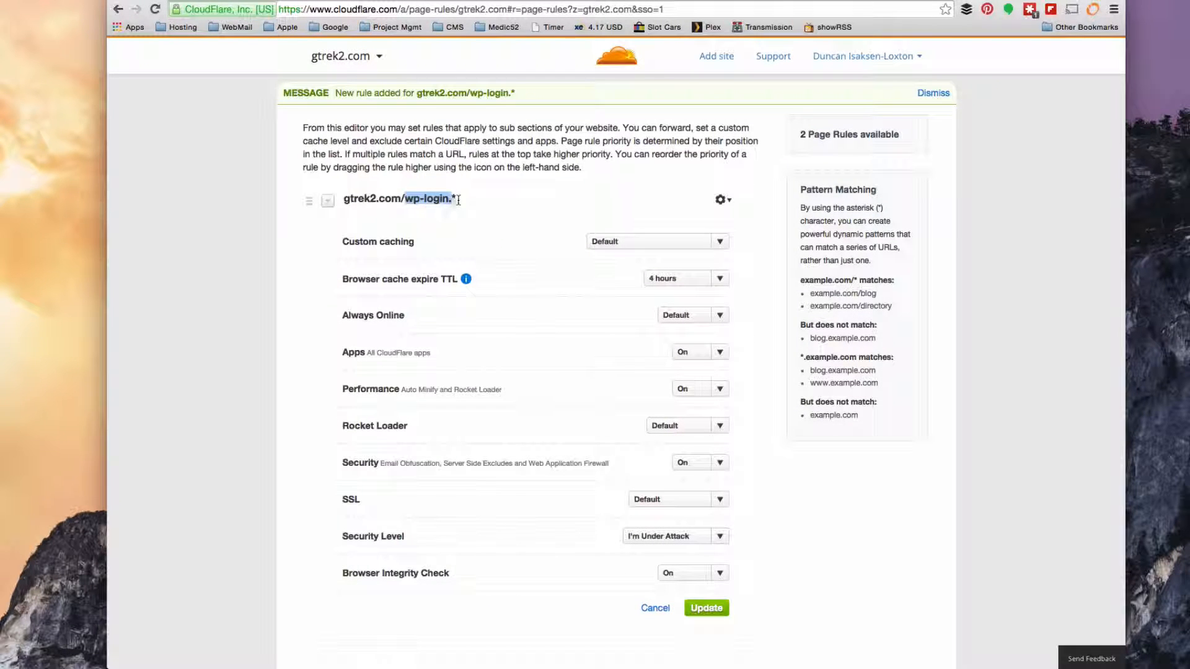
{"action": "scroll", "scroll_direction": "down", "scroll_amount": 3}
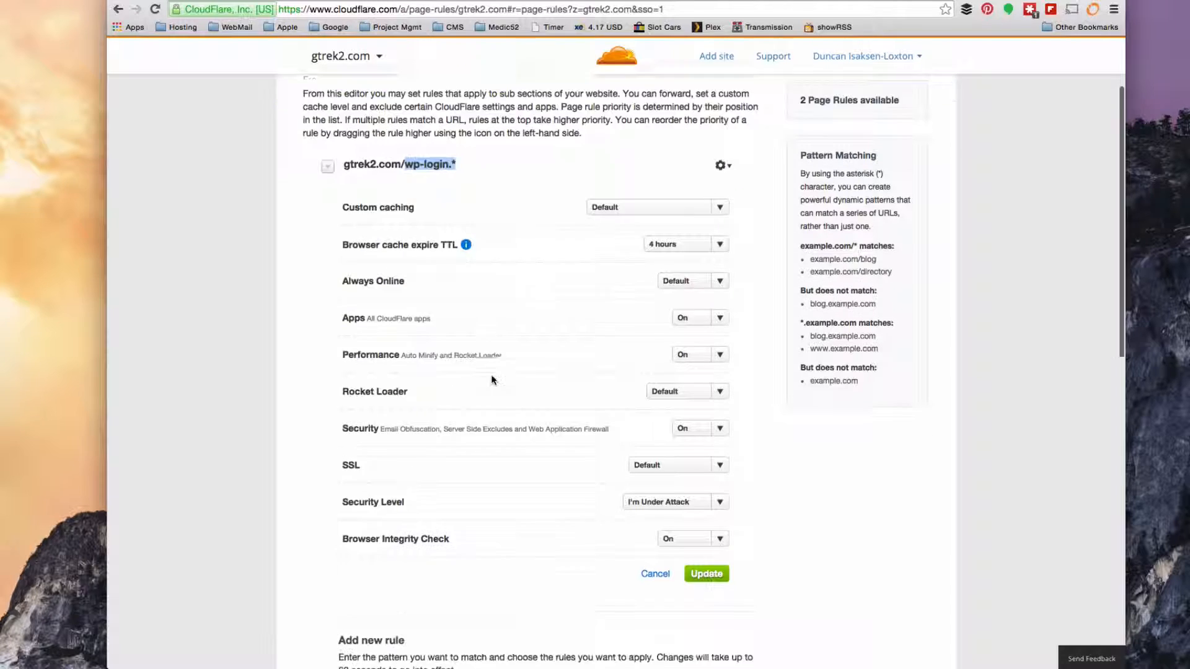
{"action": "scroll", "scroll_direction": "down", "scroll_amount": 3}
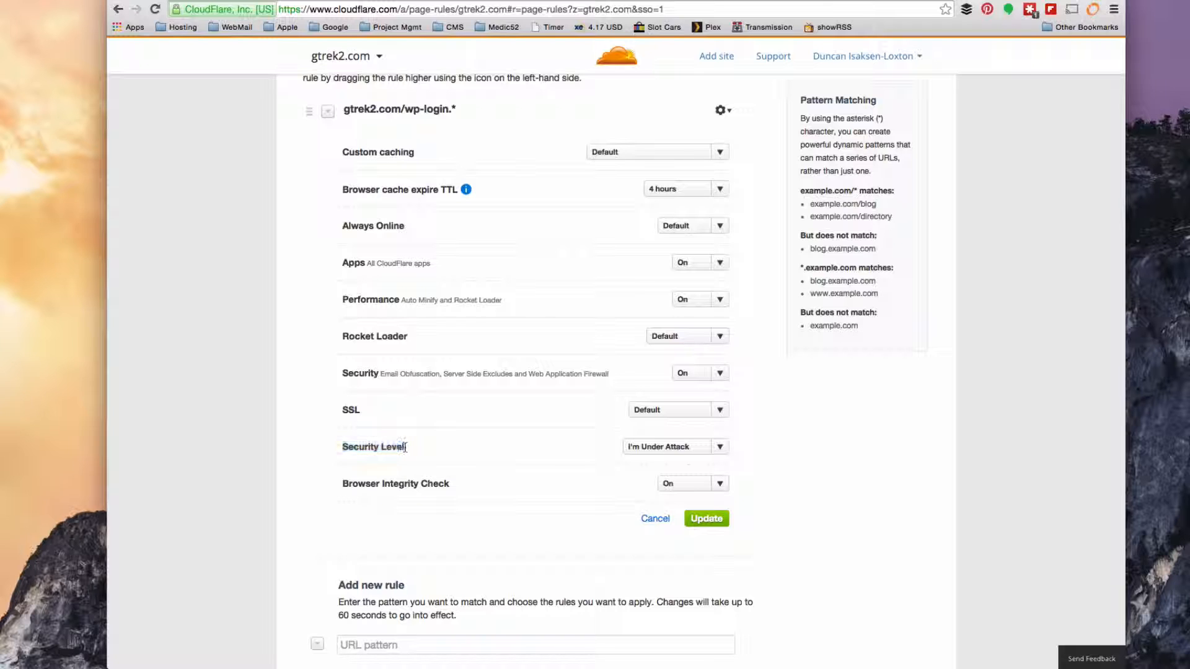
{"action": "double_click", "coordinate": [373, 446]}
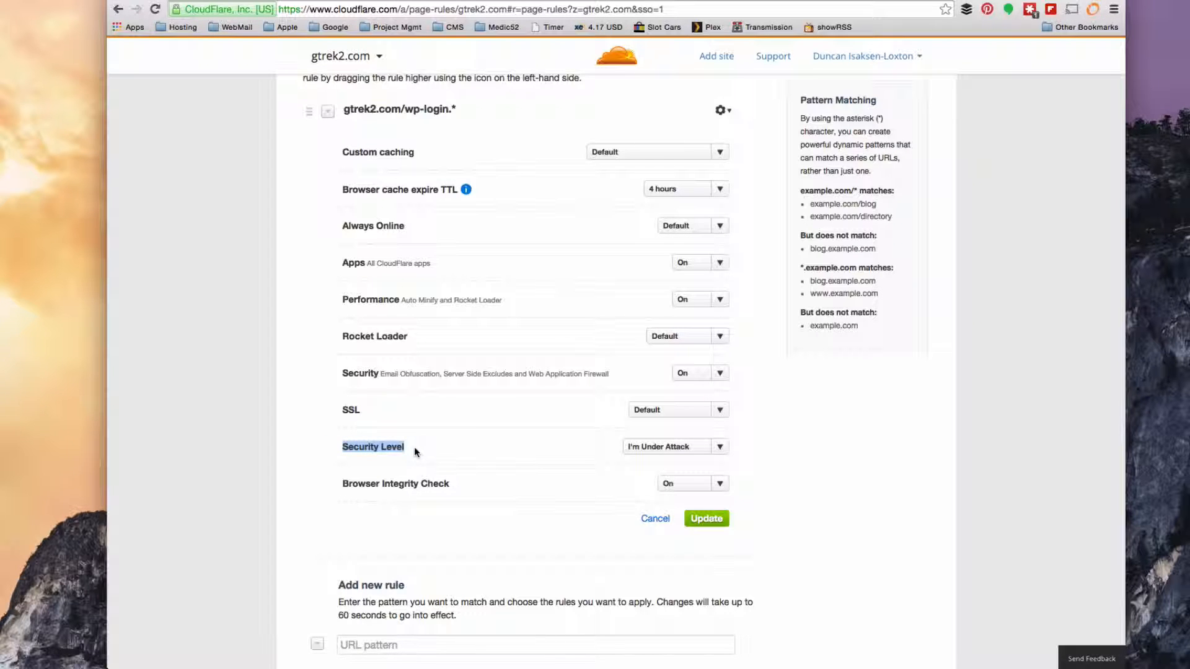